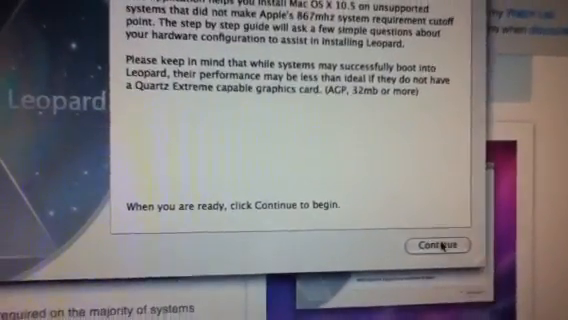
Continue past the introduction and read through the system requirements and disclaimer.
{"action": "left_click", "coordinate": [436, 244]}
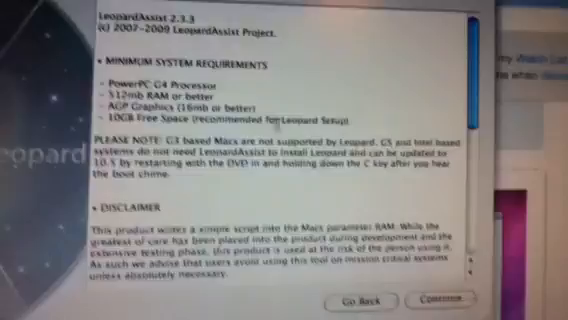
{"action": "scroll", "scroll_direction": "down", "scroll_amount": 3}
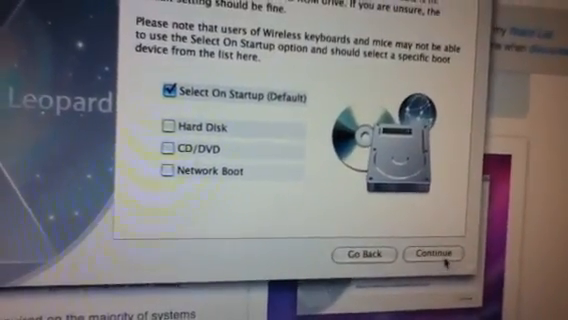
Keep Select On Startup checked and Use Verbose Startup unchecked, reaching Commit Changes.
{"action": "left_click", "coordinate": [448, 252]}
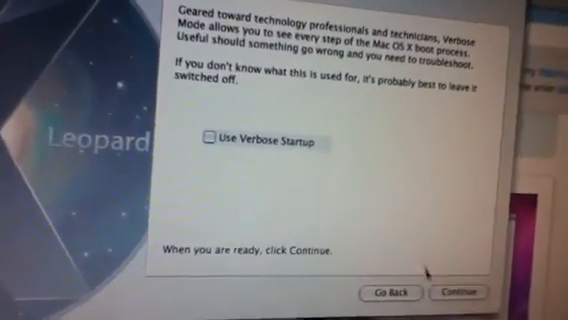
{"action": "left_click", "coordinate": [456, 292]}
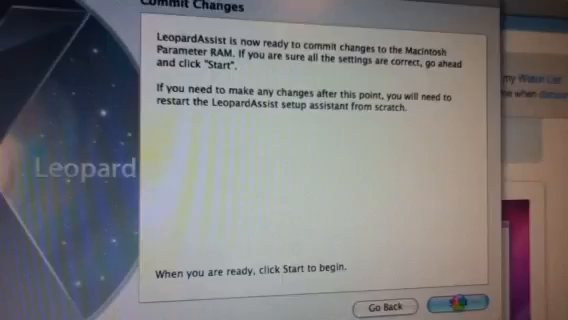
Start writing settings to parameter RAM and confirm the administrator password.
{"action": "left_click", "coordinate": [460, 304]}
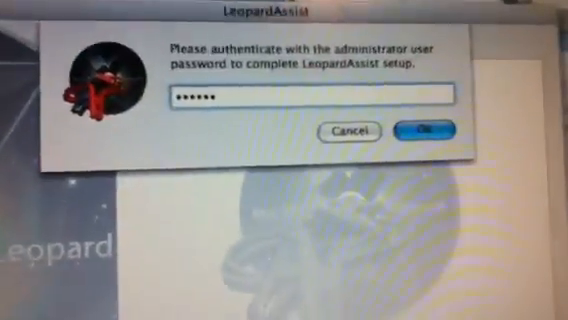
{"action": "left_click", "coordinate": [422, 128]}
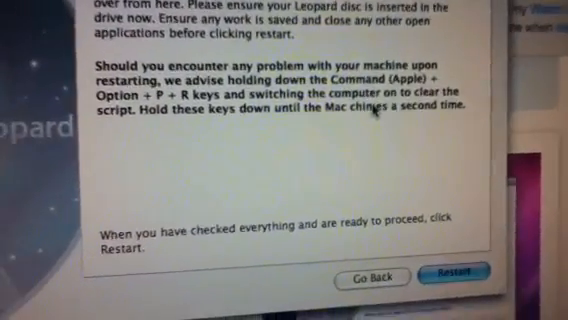
Read through the restart instructions on the final LeopardAssist page.
{"action": "scroll", "scroll_direction": "down", "scroll_amount": 3}
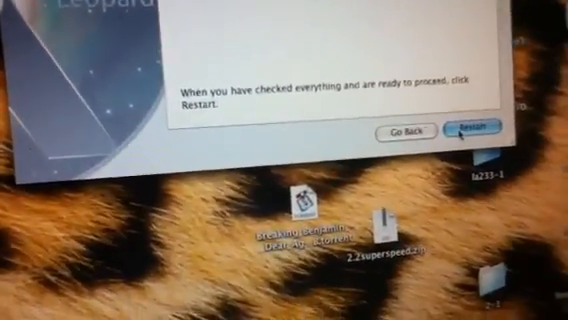
{"action": "left_click", "coordinate": [478, 128]}
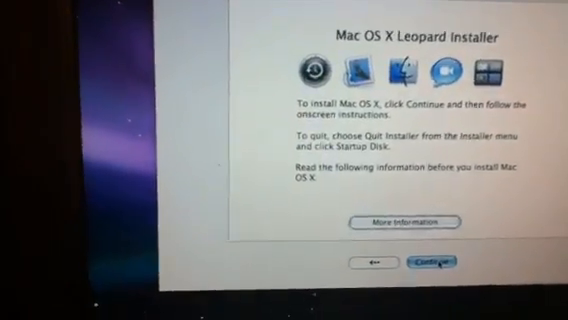
Continue past the welcome screen and choose Macintosh HD as the upgrade destination.
{"action": "left_click", "coordinate": [434, 262]}
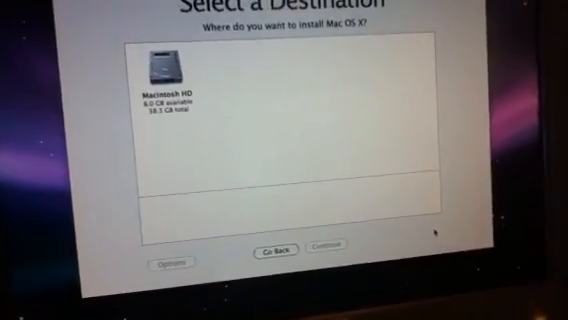
{"action": "left_click", "coordinate": [156, 80]}
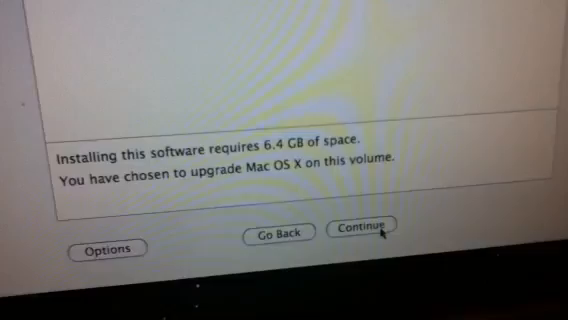
{"action": "left_click", "coordinate": [372, 232]}
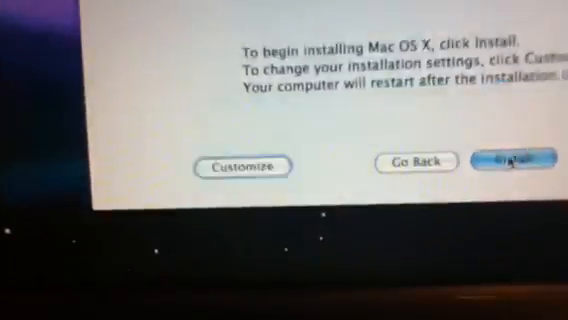
Start the Mac OS X installation from the Install Summary page.
{"action": "left_click", "coordinate": [512, 162]}
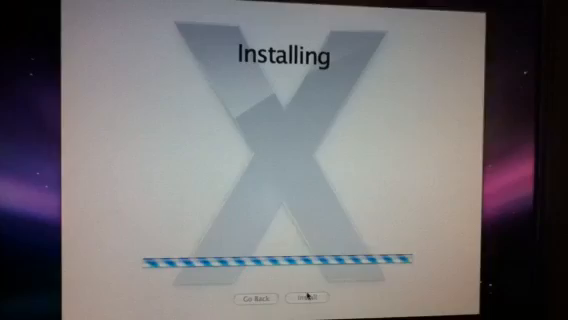
Let the installer begin checking the installation DVD before copying files.
{"action": "left_click", "coordinate": [312, 302]}
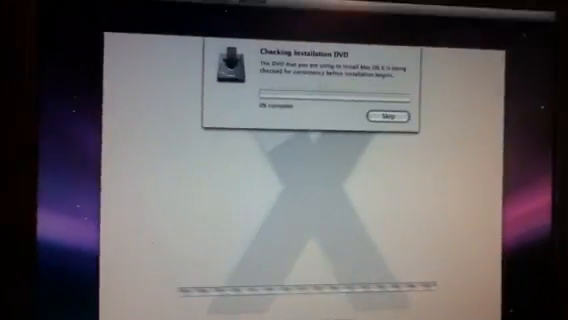